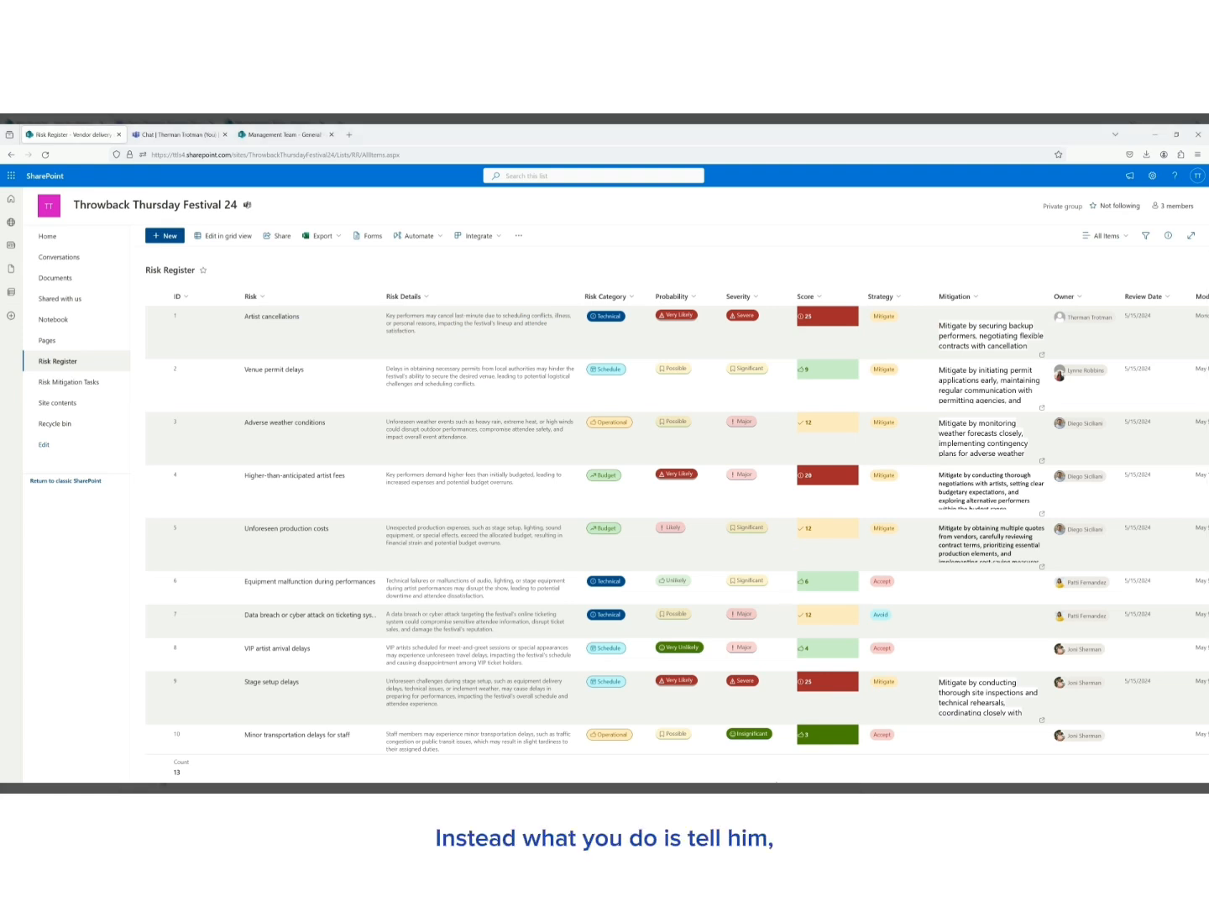
mouse_move(729, 750)
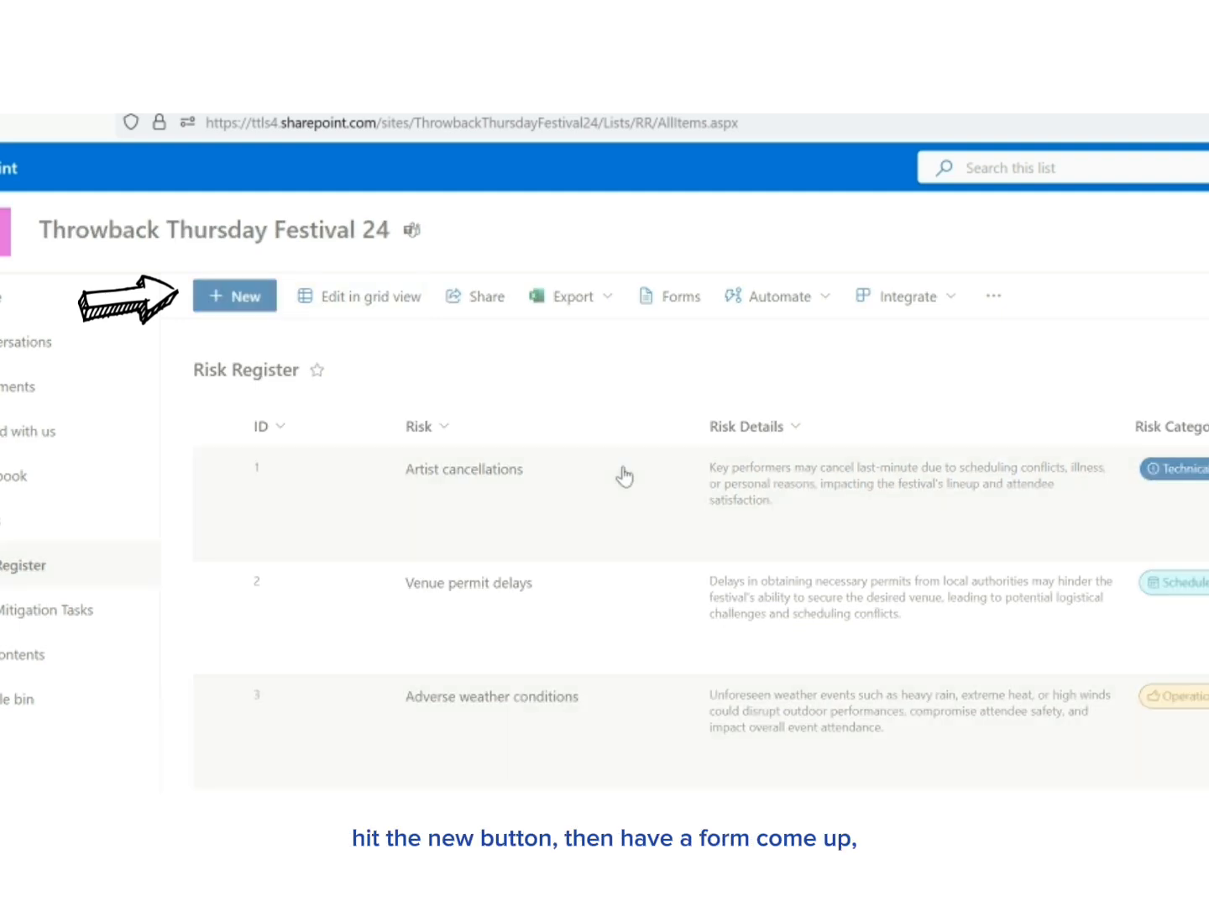
Open a New Item form and enter the risk 'Power outage during the festival'
left_click(234, 296)
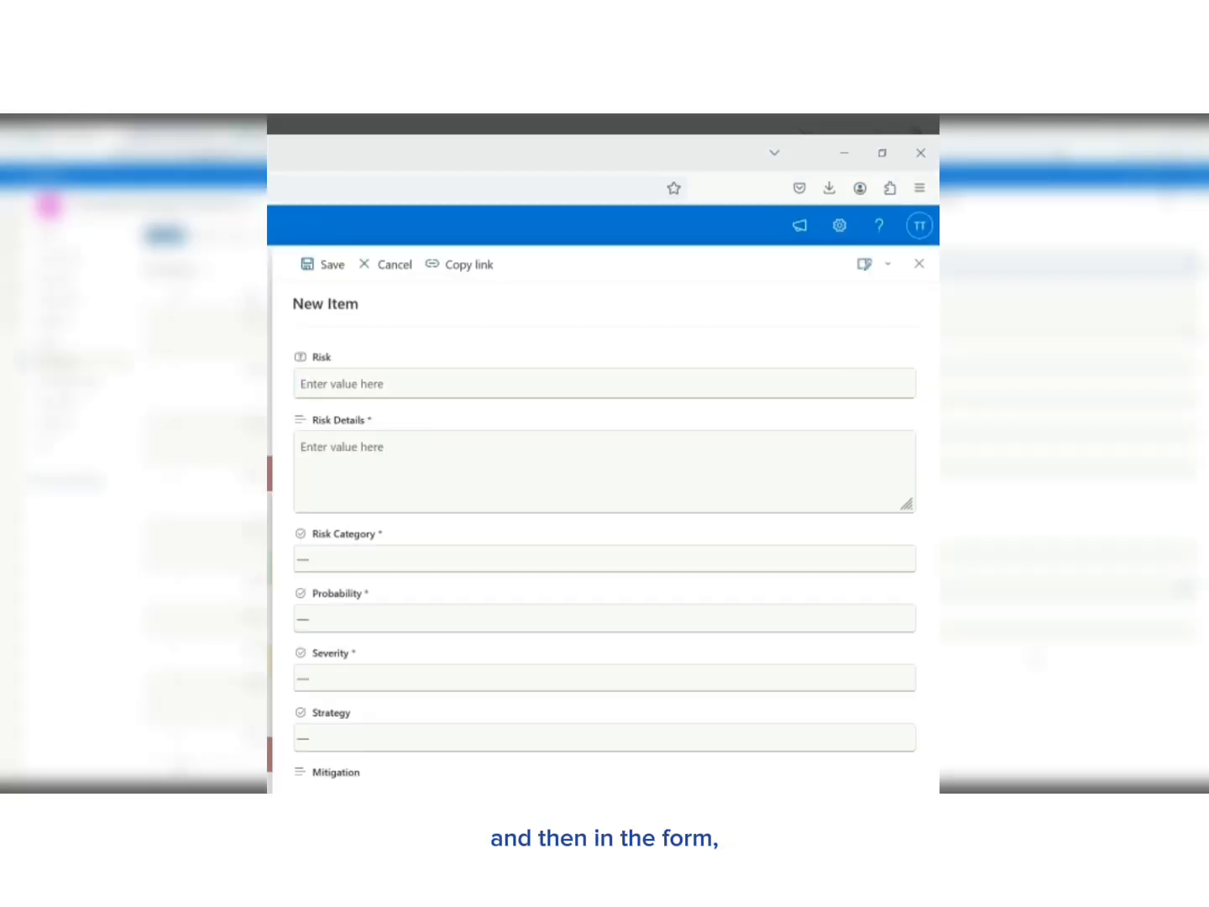
type("Power outage during the festival")
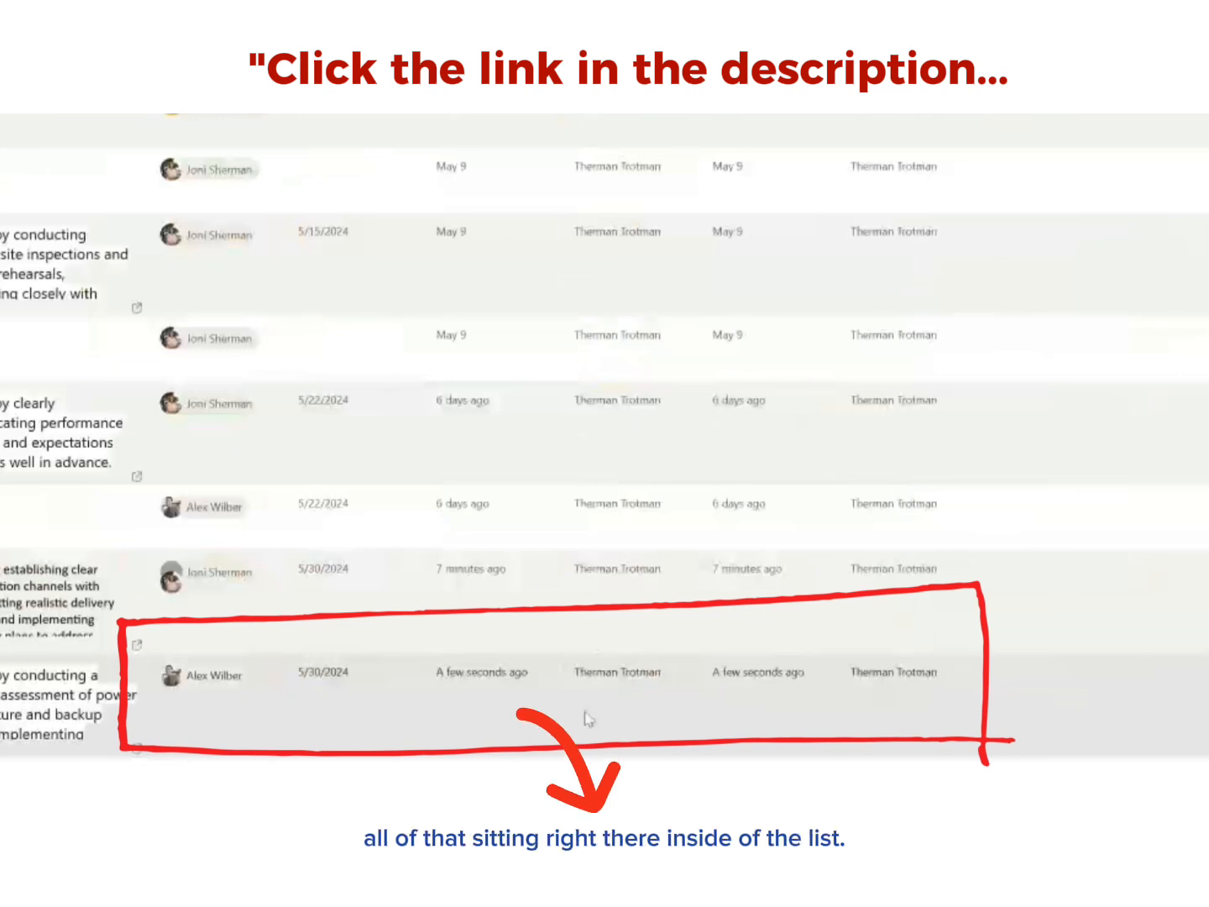
mouse_move(483, 709)
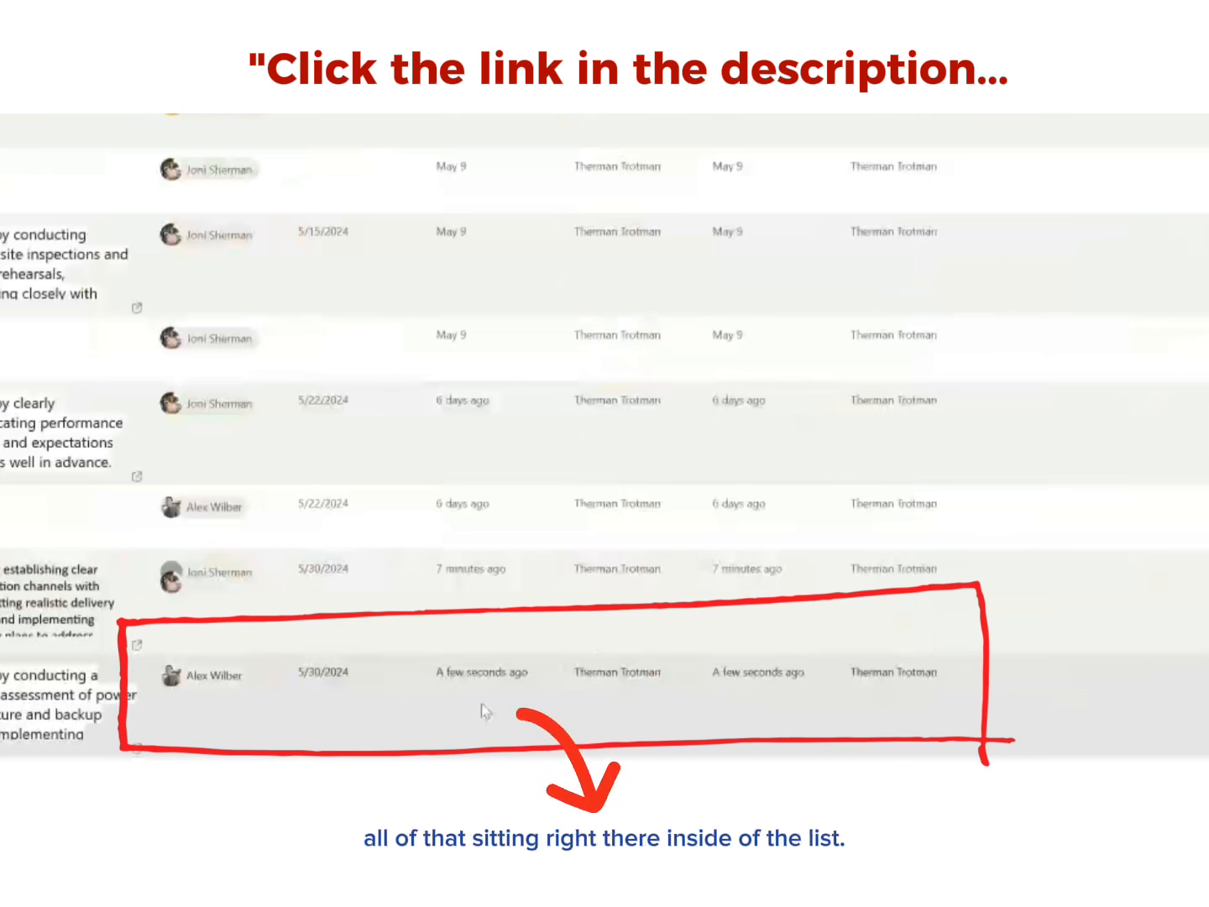